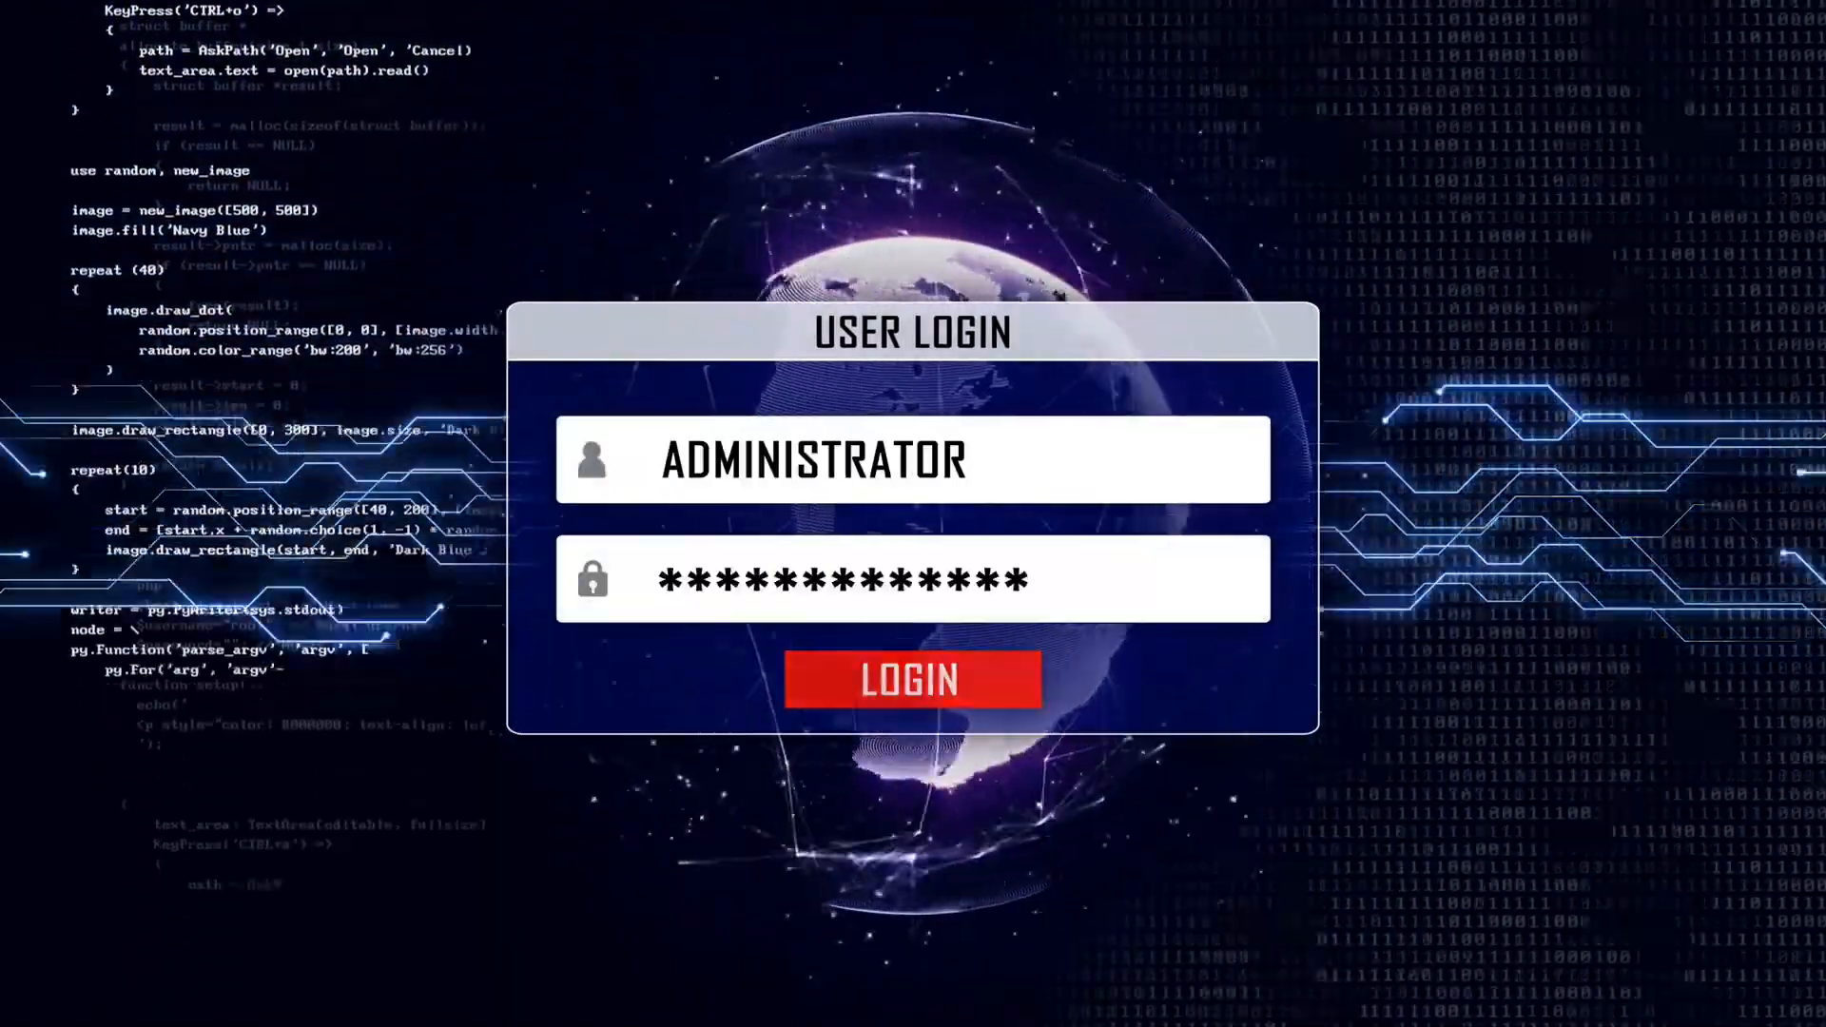
{"action": "left_click", "coordinate": [912, 680]}
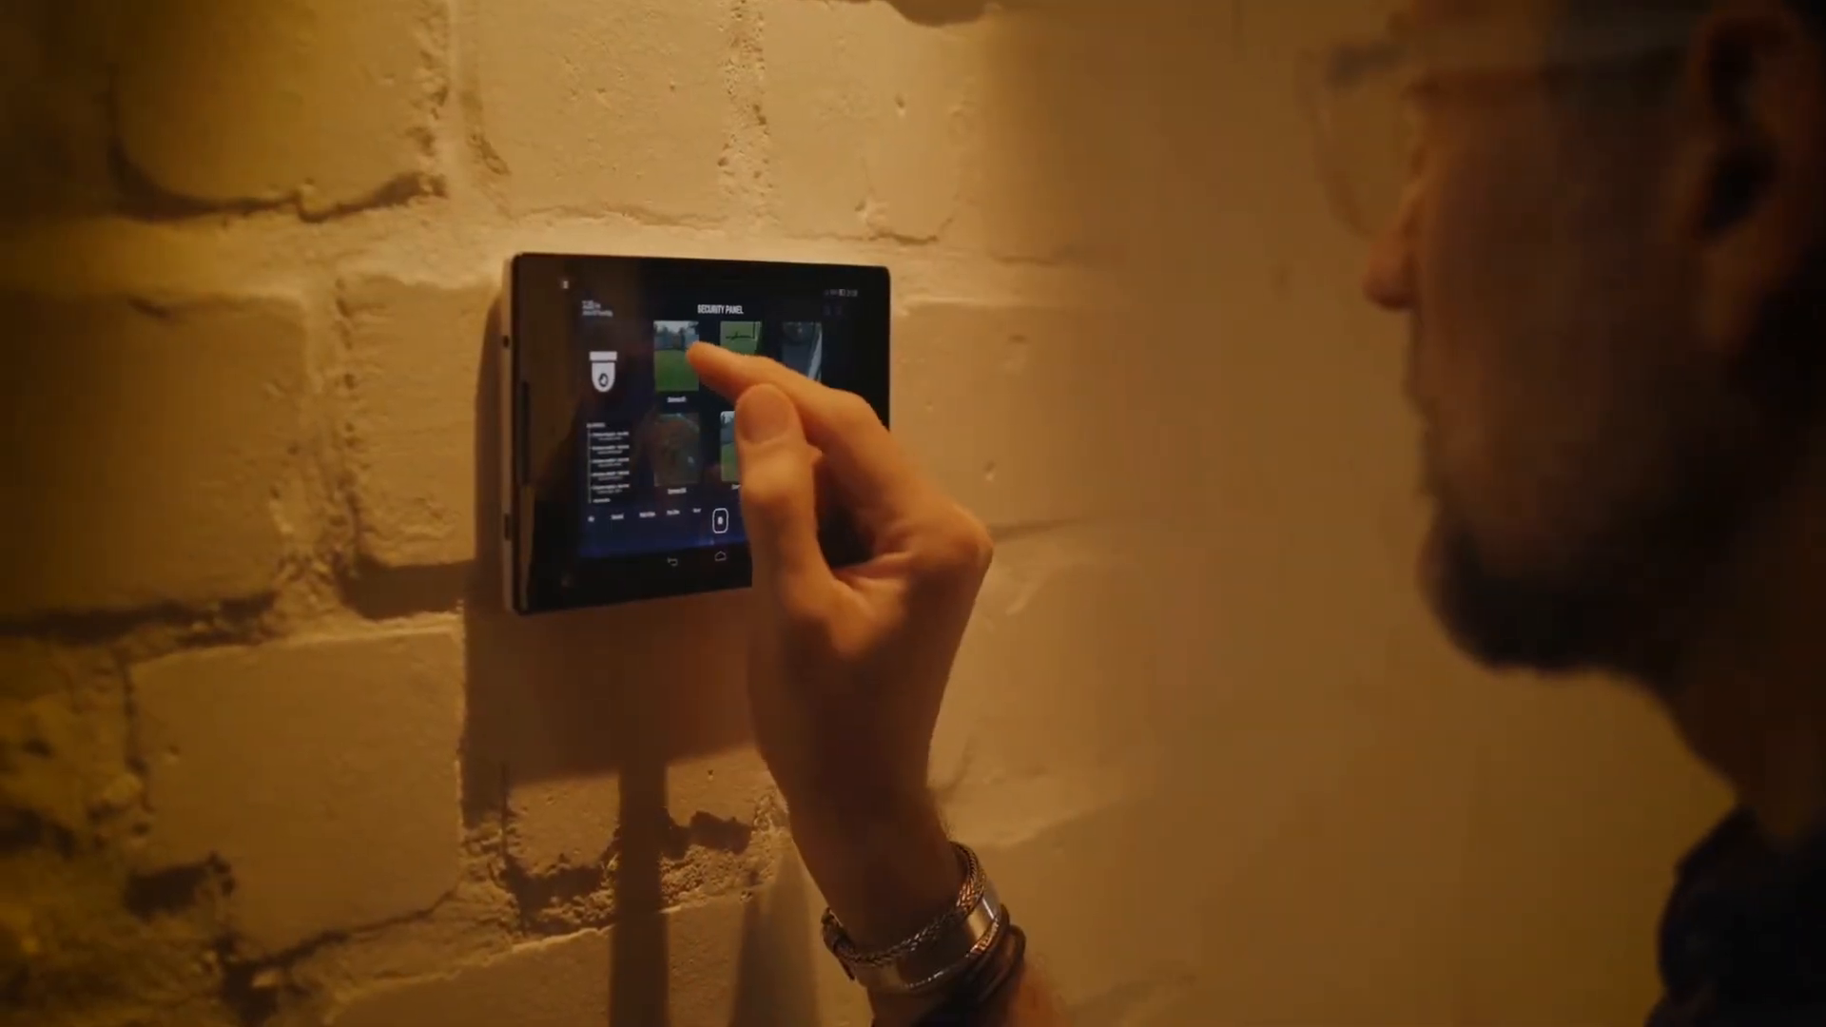
{"action": "left_click", "coordinate": [721, 349]}
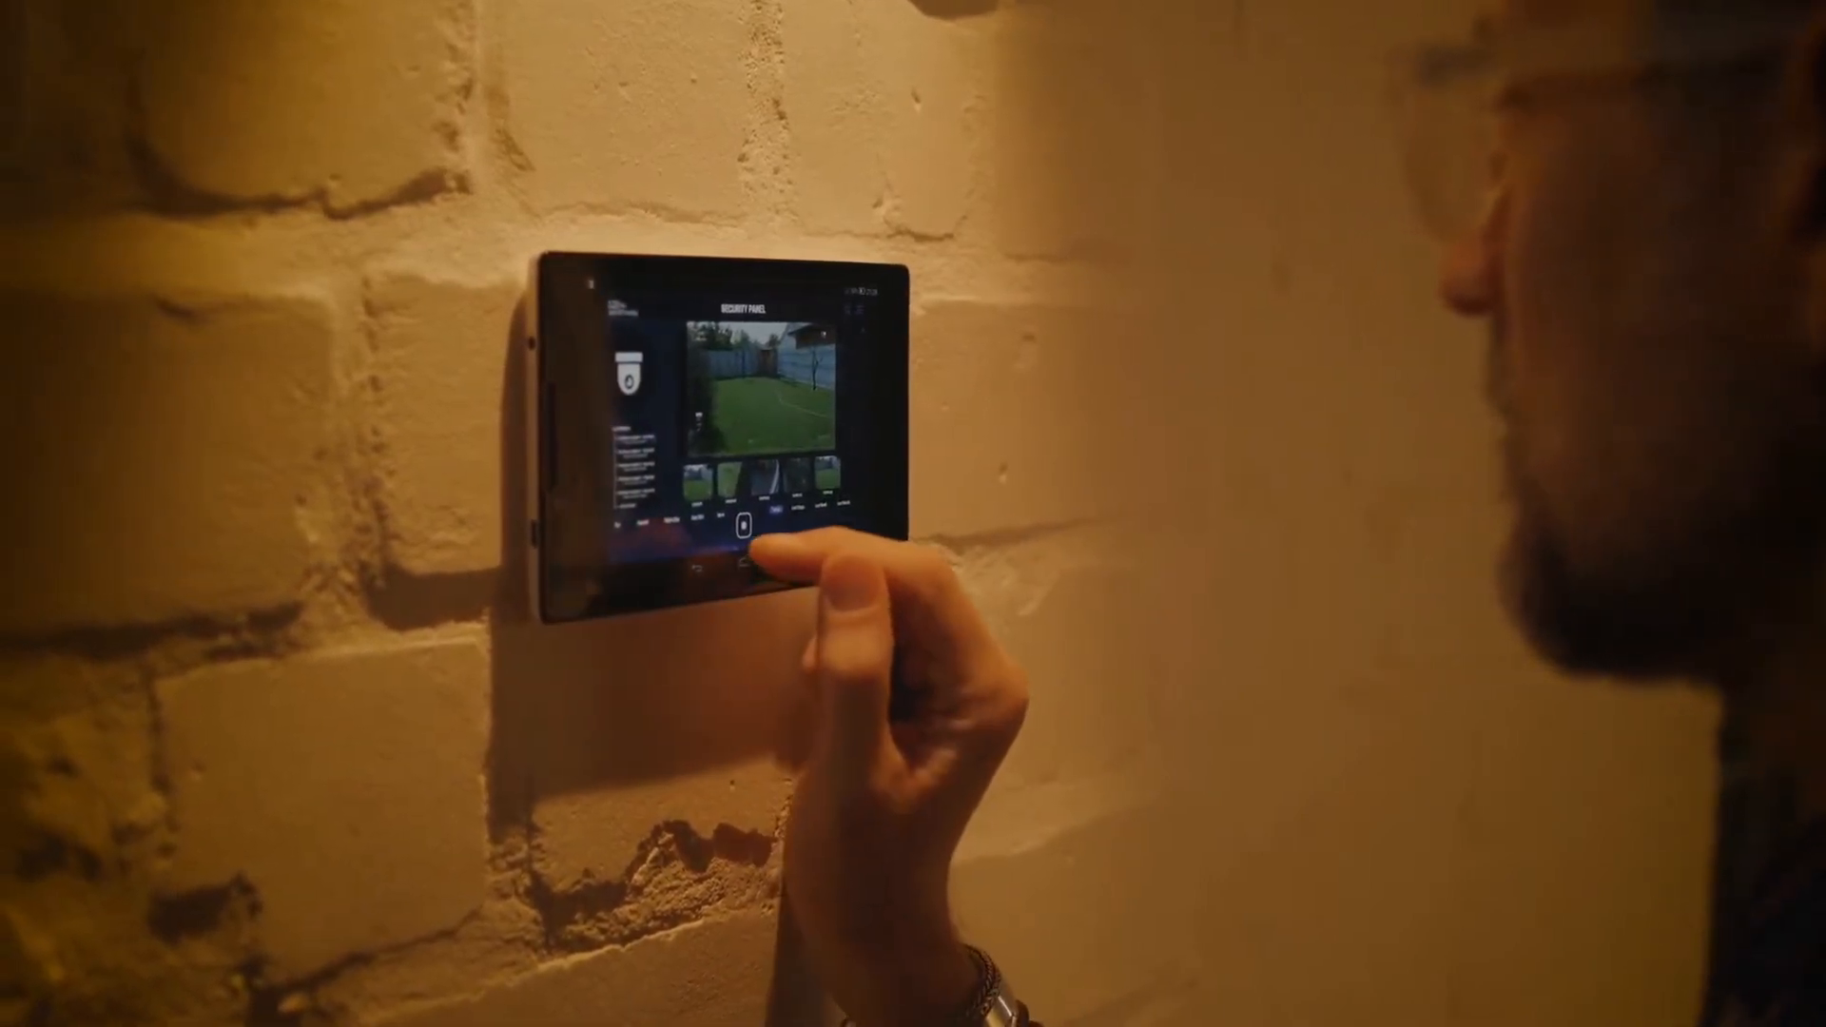